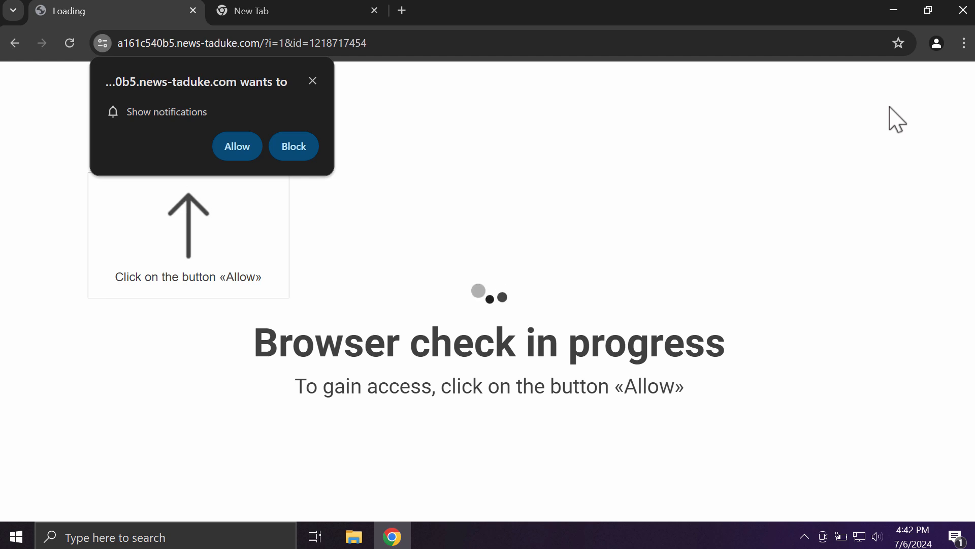
{"action": "mouse_move", "coordinate": [827, 262]}
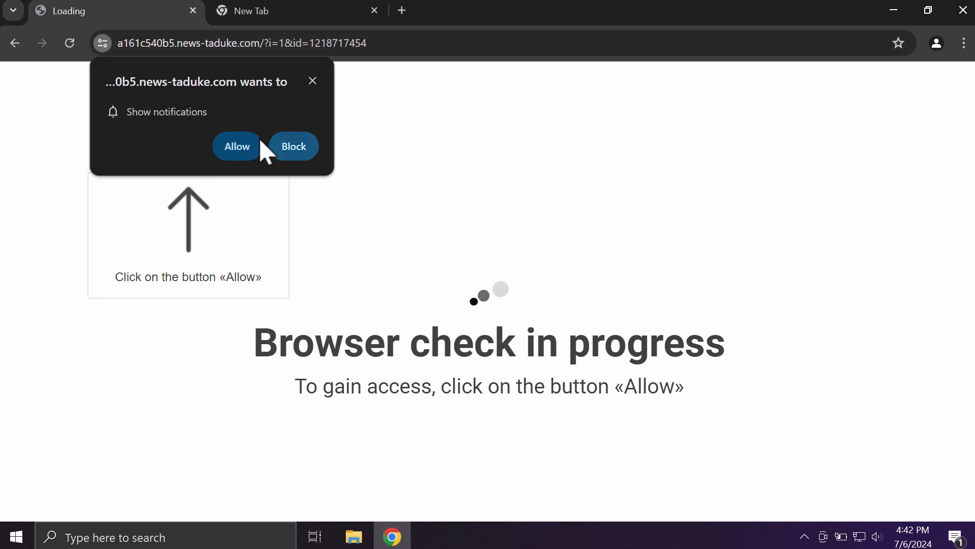
Allow the scam page's notification prompt, letting spam tabs like the fake McAfee offer open.
{"action": "left_click", "coordinate": [237, 147]}
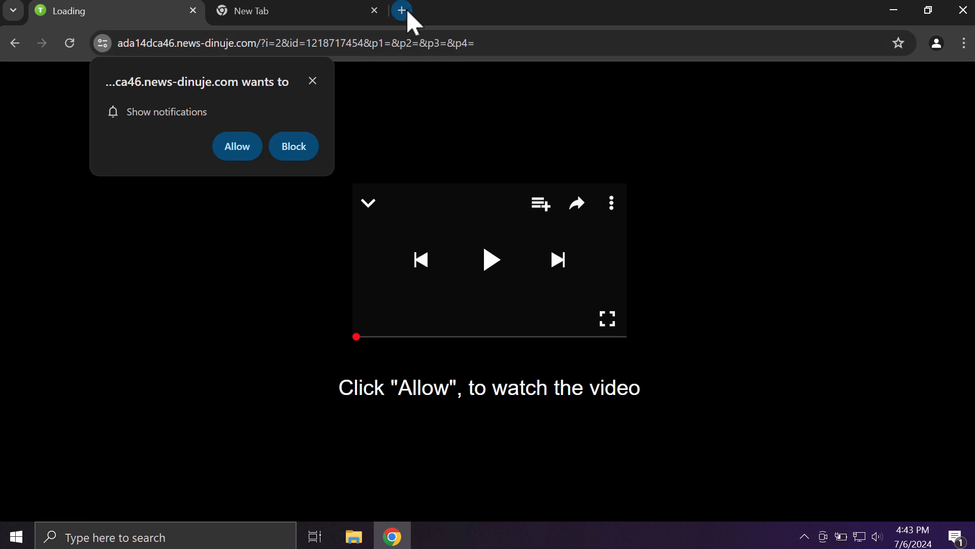
{"action": "left_click", "coordinate": [401, 10]}
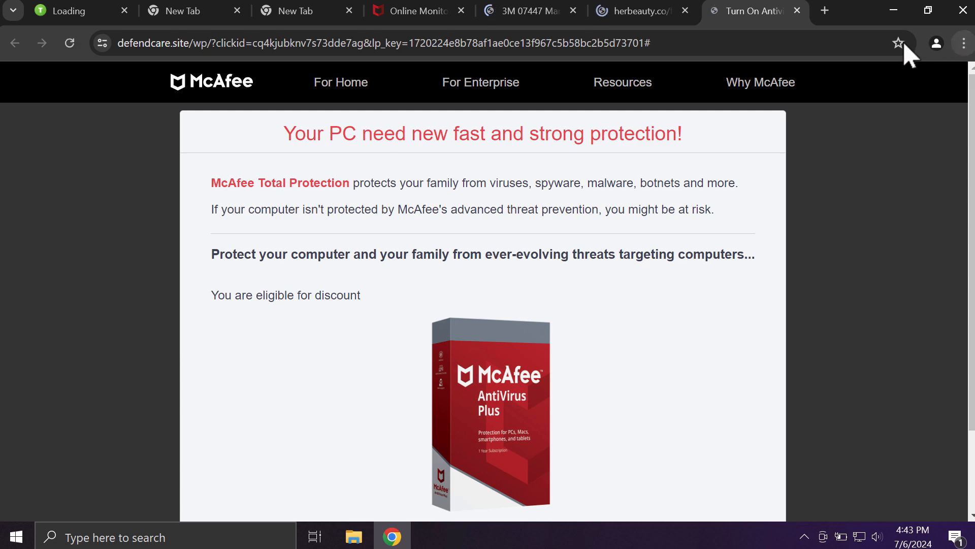
Reach the 'Allowed to send notifications' list under Privacy and security site settings.
{"action": "left_click", "coordinate": [964, 43]}
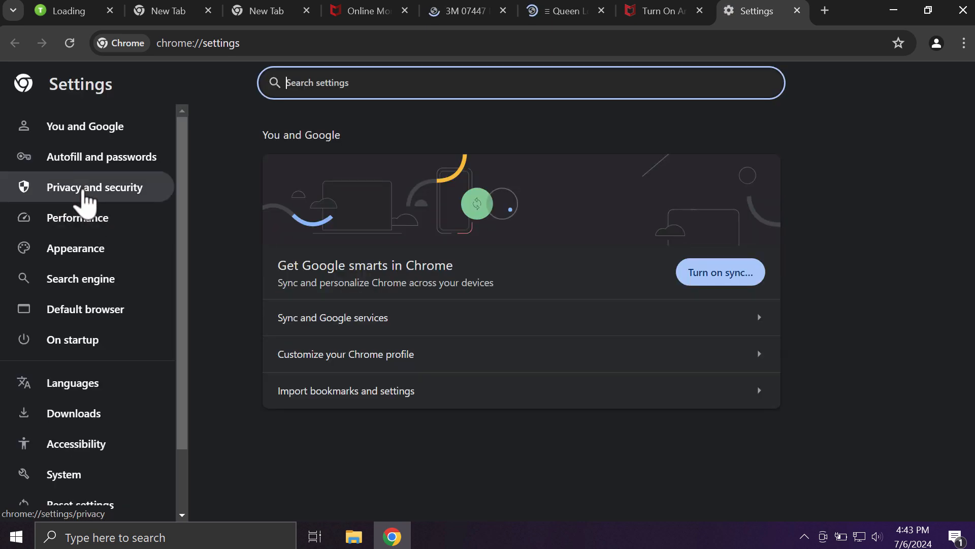
{"action": "left_click", "coordinate": [95, 187]}
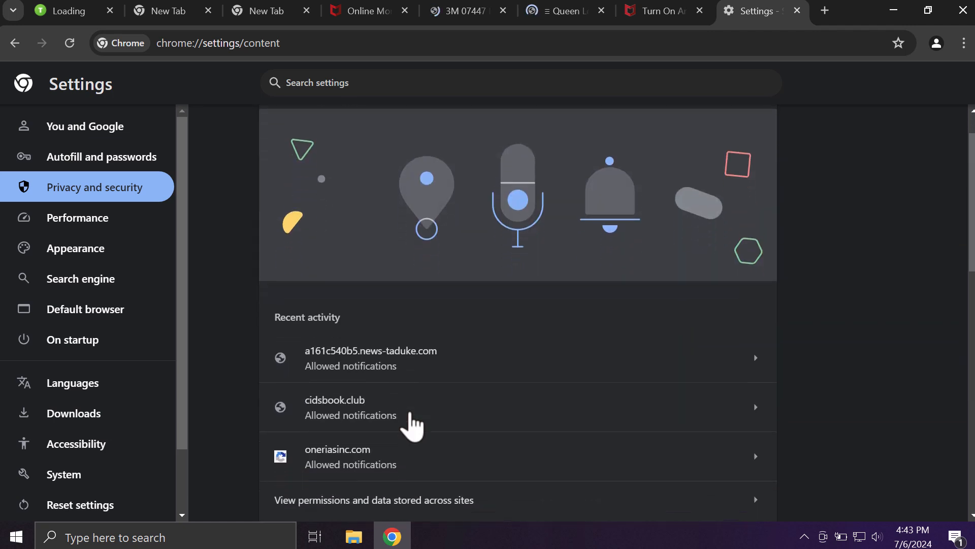
{"action": "scroll", "scroll_direction": "down", "scroll_amount": 3}
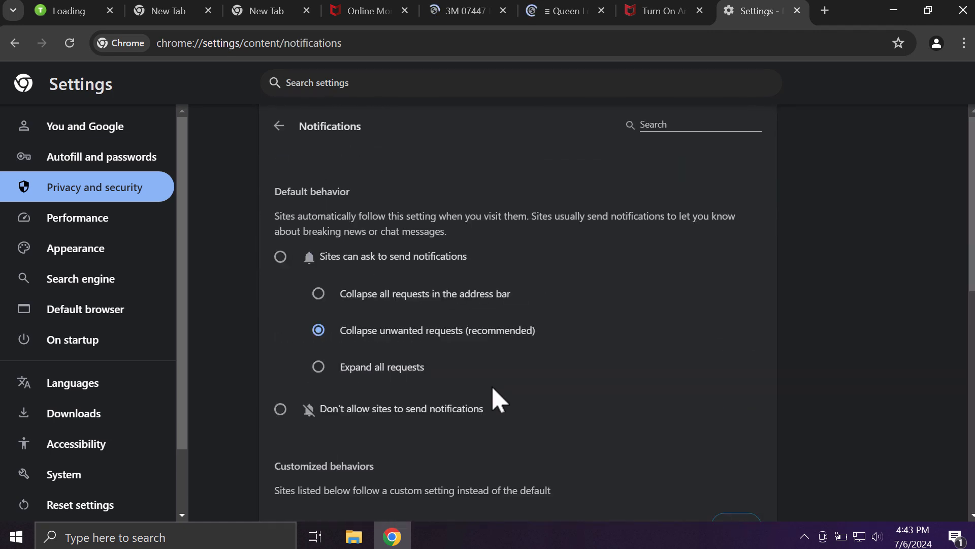
{"action": "scroll", "scroll_direction": "down", "scroll_amount": 3}
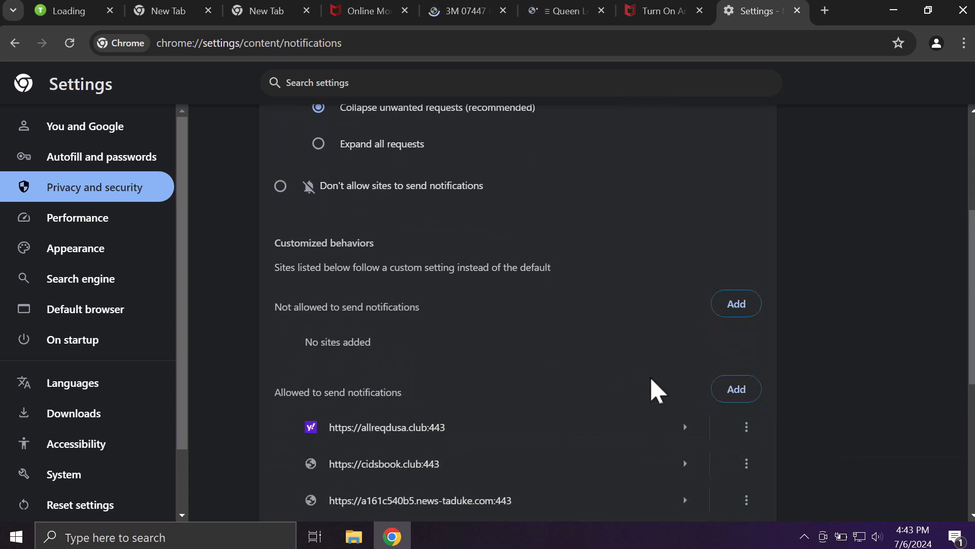
Remove allreqdusa.club, cidsbook.club and news-taduke from the allowed notification sites.
{"action": "left_click", "coordinate": [745, 426]}
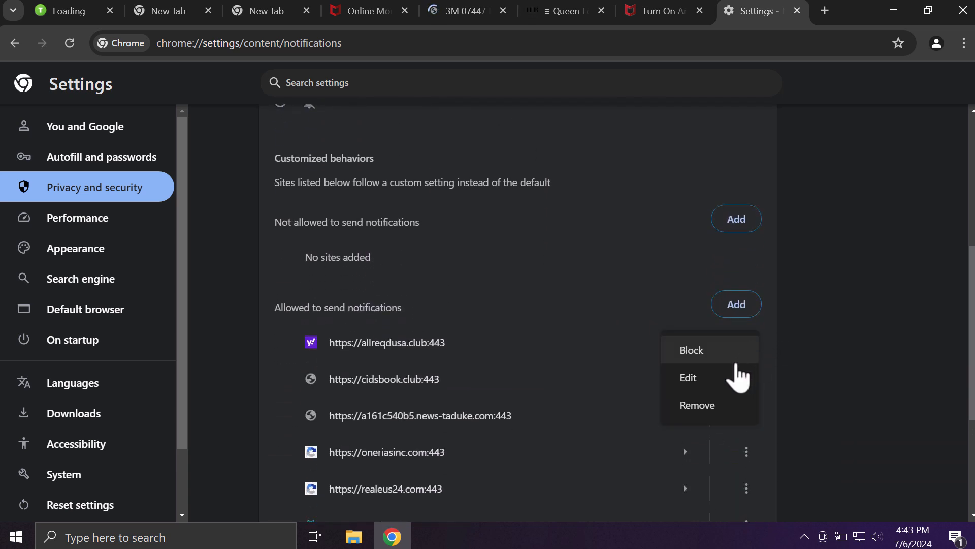
{"action": "left_click", "coordinate": [697, 404]}
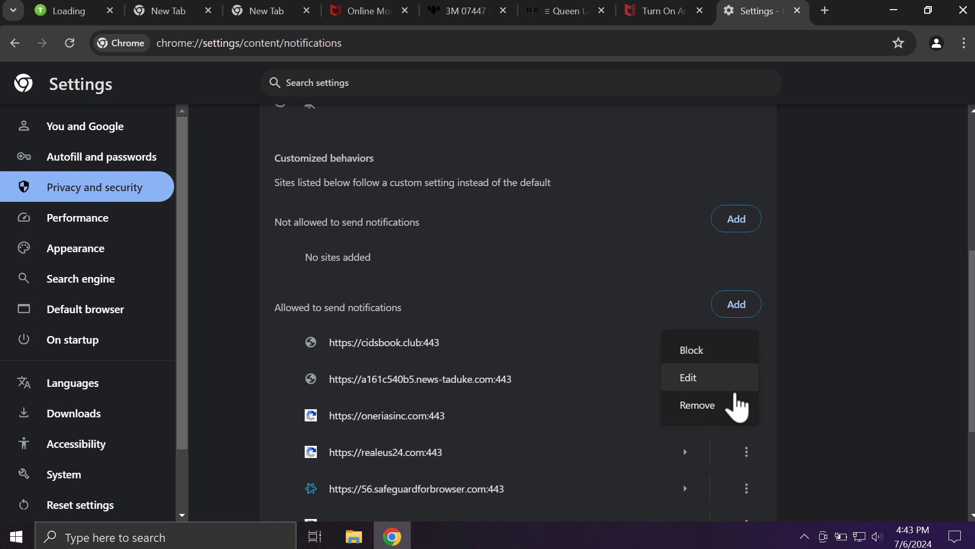
{"action": "left_click", "coordinate": [697, 405]}
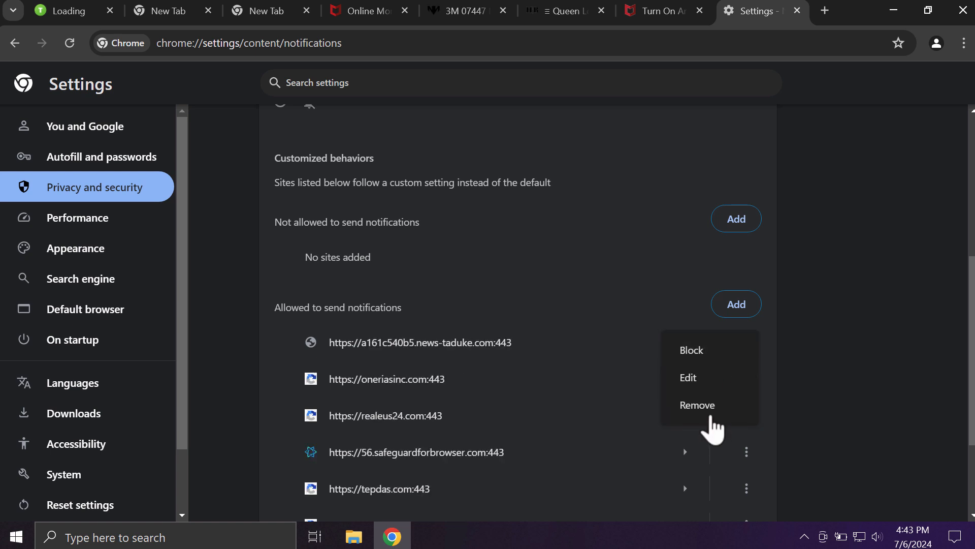
{"action": "left_click", "coordinate": [697, 406]}
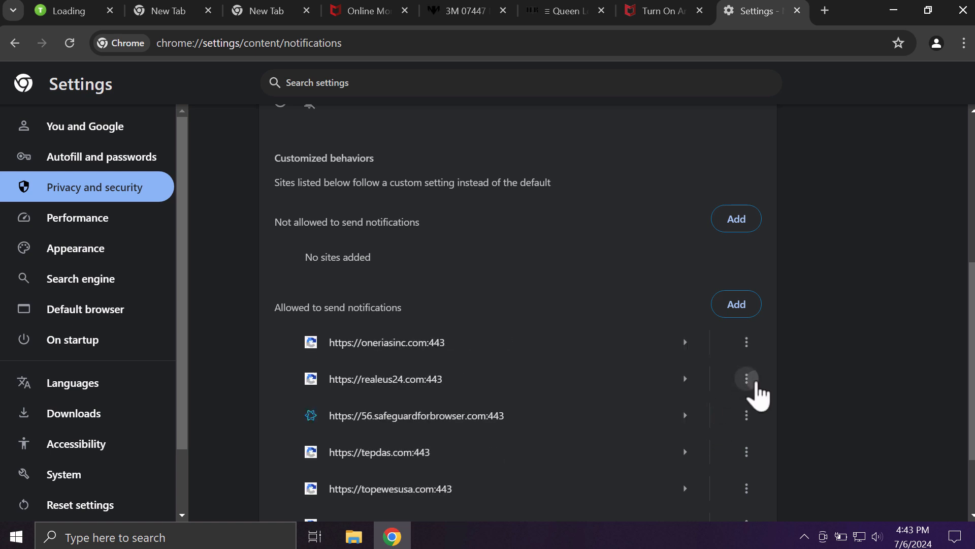
{"action": "left_click", "coordinate": [745, 378]}
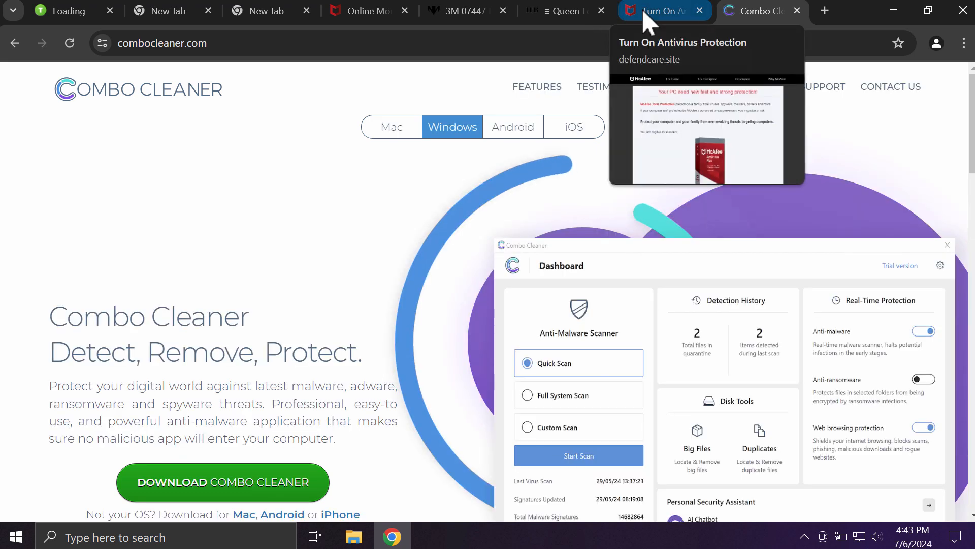
Close the fake 'Turn On Antivirus Protection' tab and put Chrome away to show the desktop.
{"action": "left_click", "coordinate": [699, 10]}
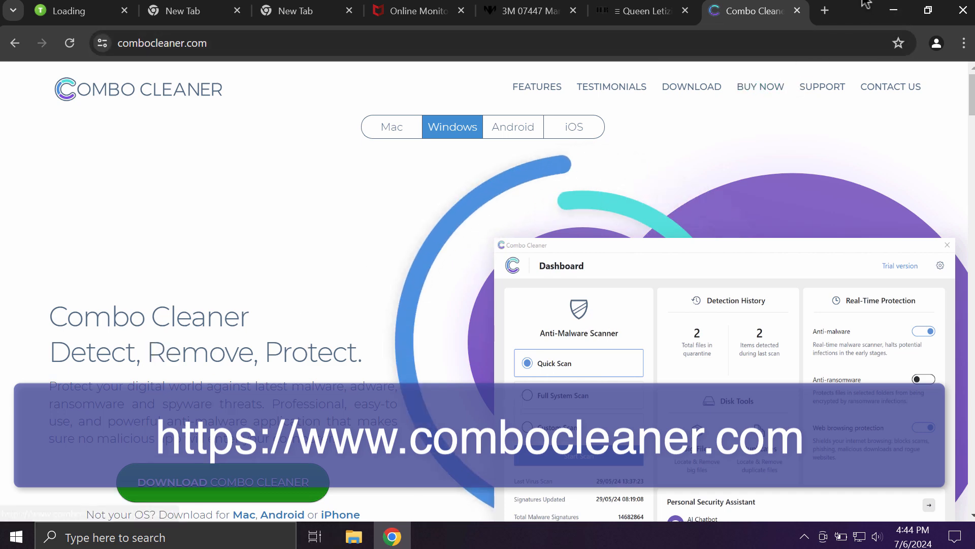
{"action": "left_click", "coordinate": [894, 10]}
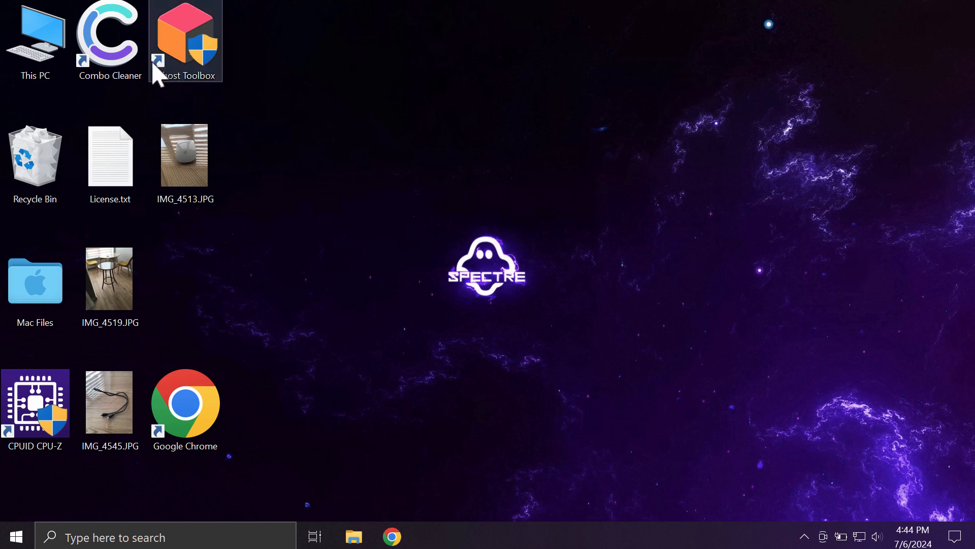
Launch Combo Cleaner from its desktop shortcut.
{"action": "left_click", "coordinate": [109, 38]}
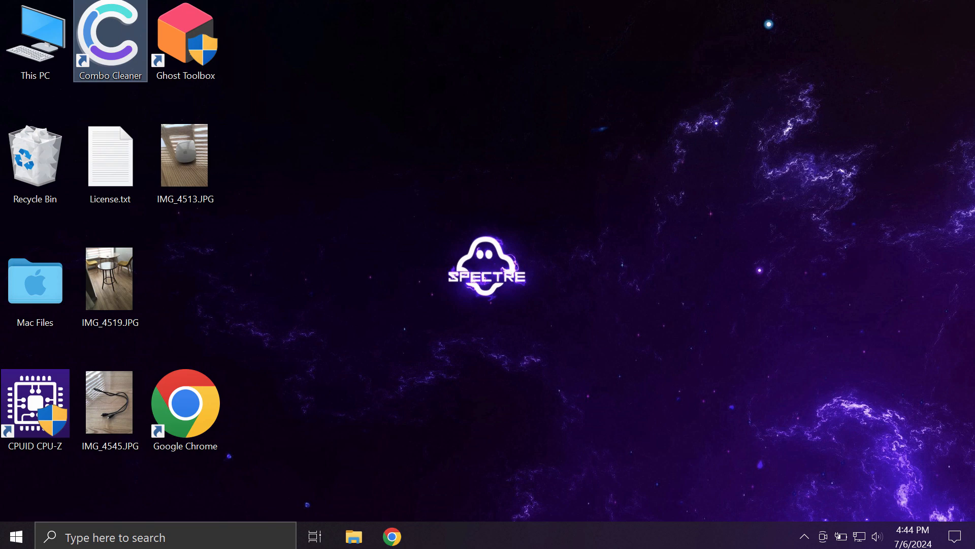
{"action": "mouse_move", "coordinate": [94, 39]}
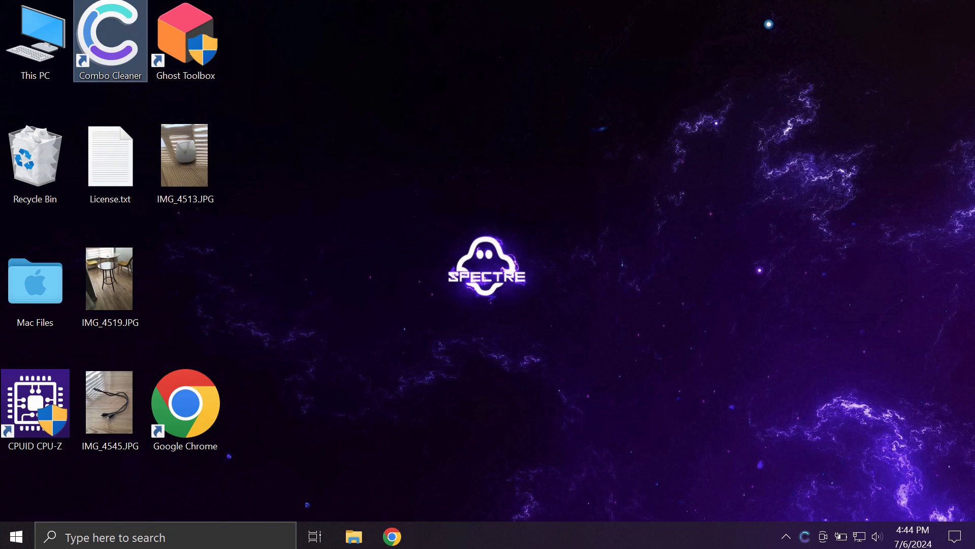
{"action": "double_click", "coordinate": [110, 41]}
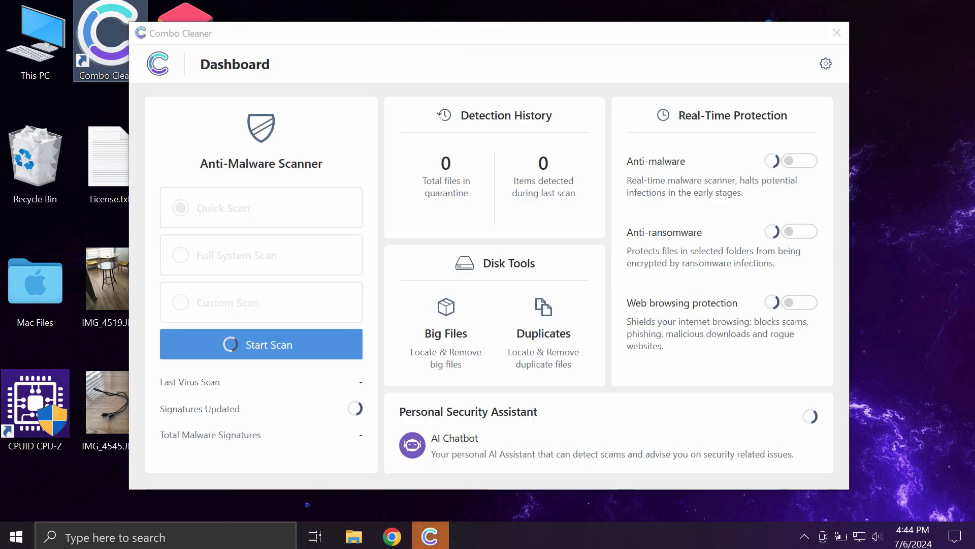
{"action": "mouse_move", "coordinate": [903, 386]}
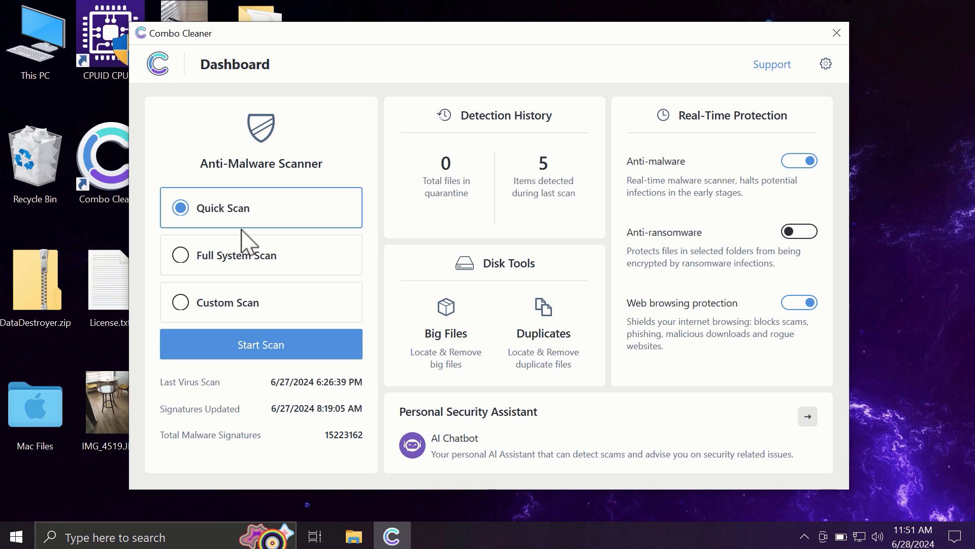
{"action": "mouse_move", "coordinate": [334, 187]}
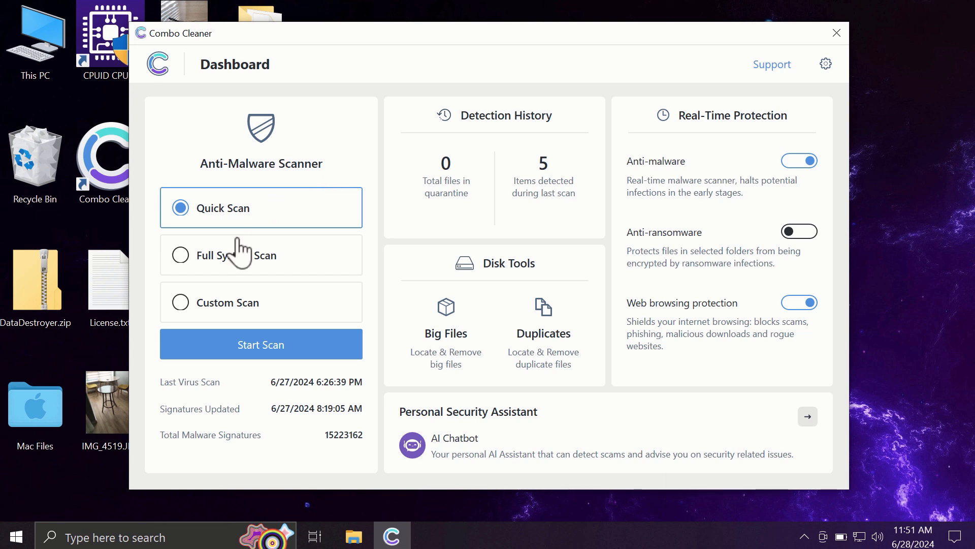
{"action": "mouse_move", "coordinate": [223, 334]}
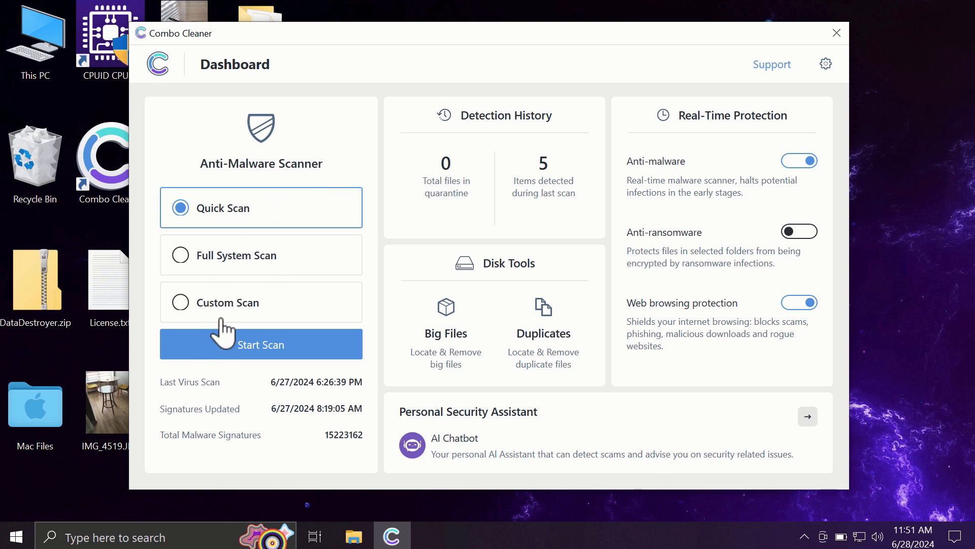
{"action": "mouse_move", "coordinate": [242, 217]}
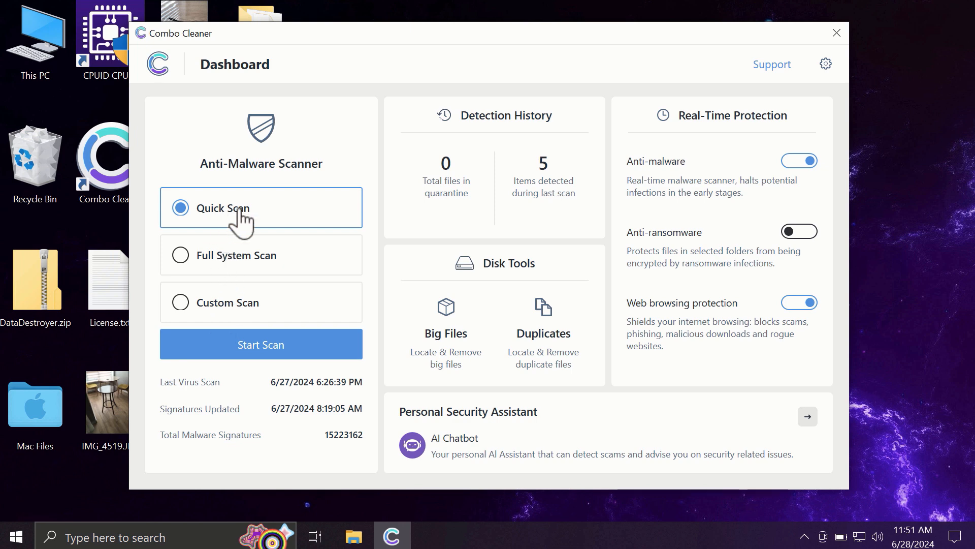
{"action": "mouse_move", "coordinate": [261, 344]}
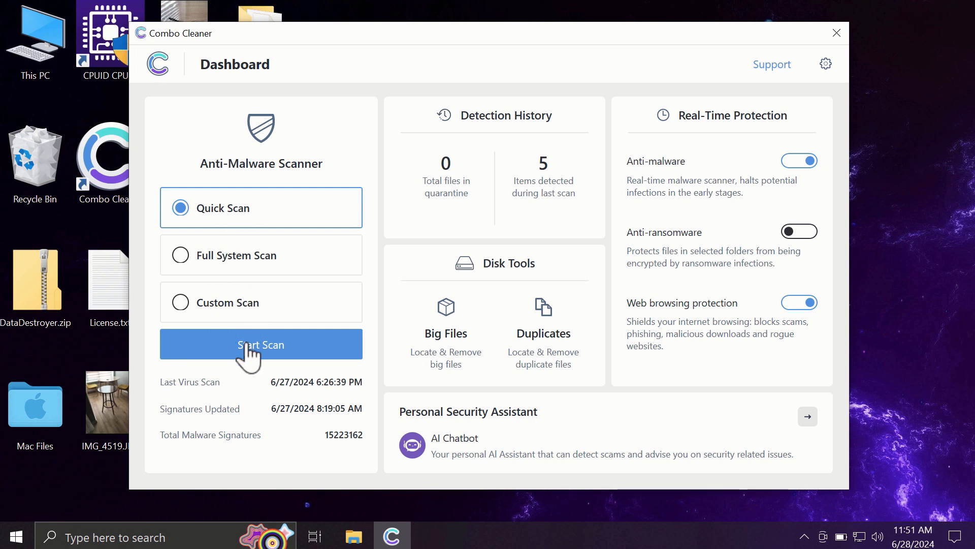
Start a Quick Scan for malware from the Combo Cleaner dashboard.
{"action": "left_click", "coordinate": [261, 344]}
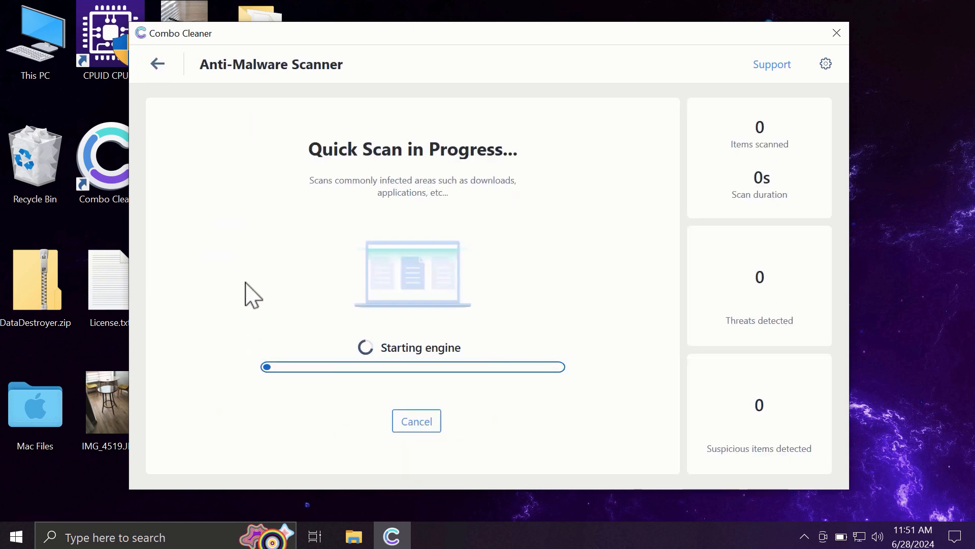